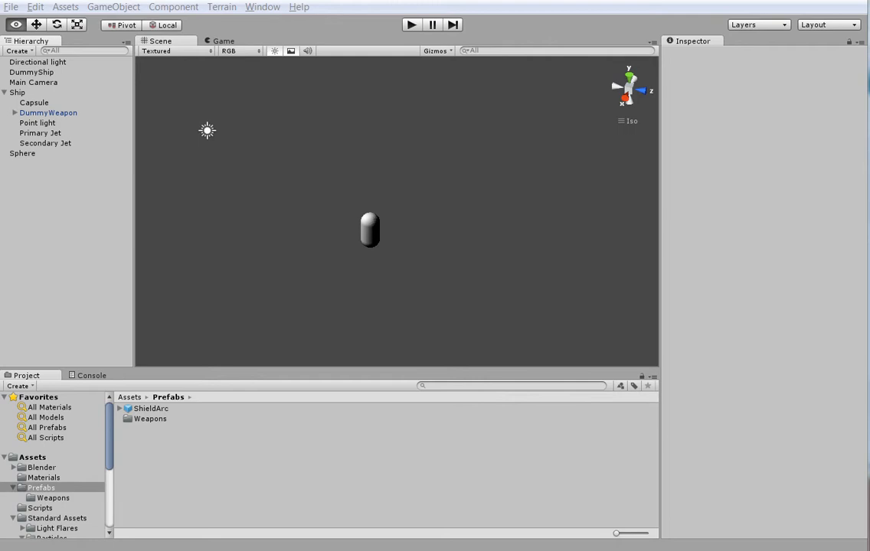
pyautogui.moveTo(375, 204)
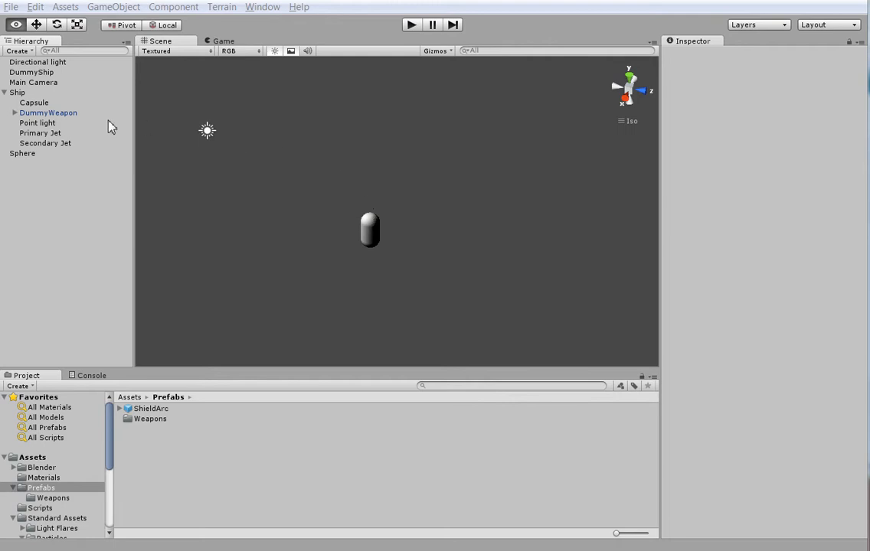
# - Add a new Particle System to the scene from the GameObject menu
pyautogui.click(114, 7)
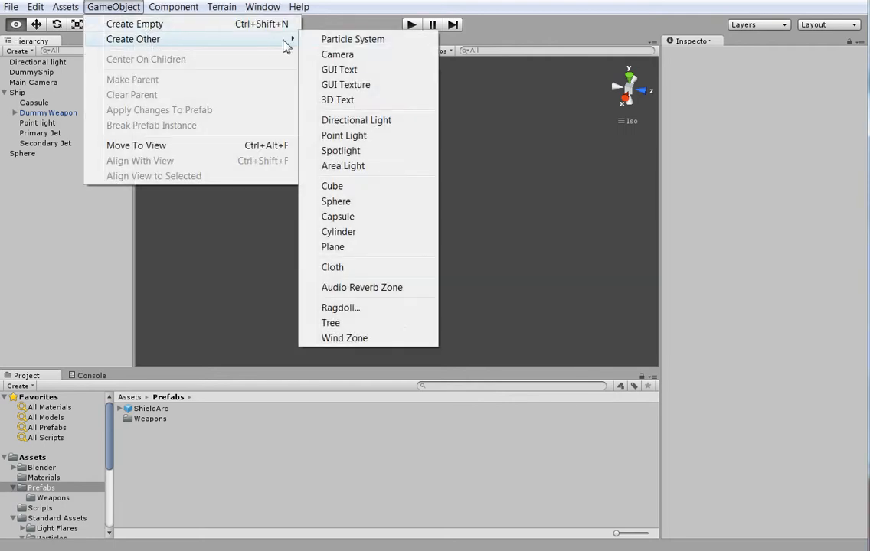
pyautogui.click(353, 38)
pyautogui.write('Damage Particles')
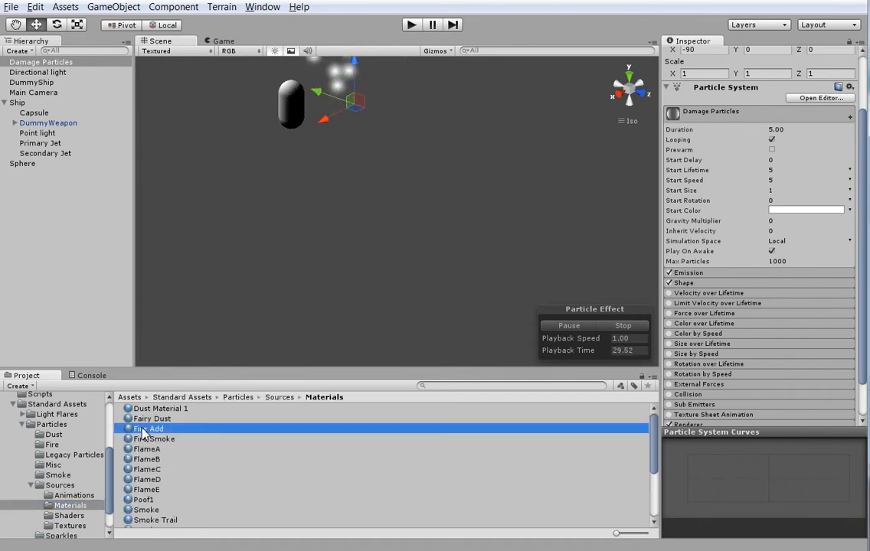
# - Assign Fire Add to Damage Particles, set Start Lifetime 0.5, and fade color out over lifetime
pyautogui.click(149, 428)
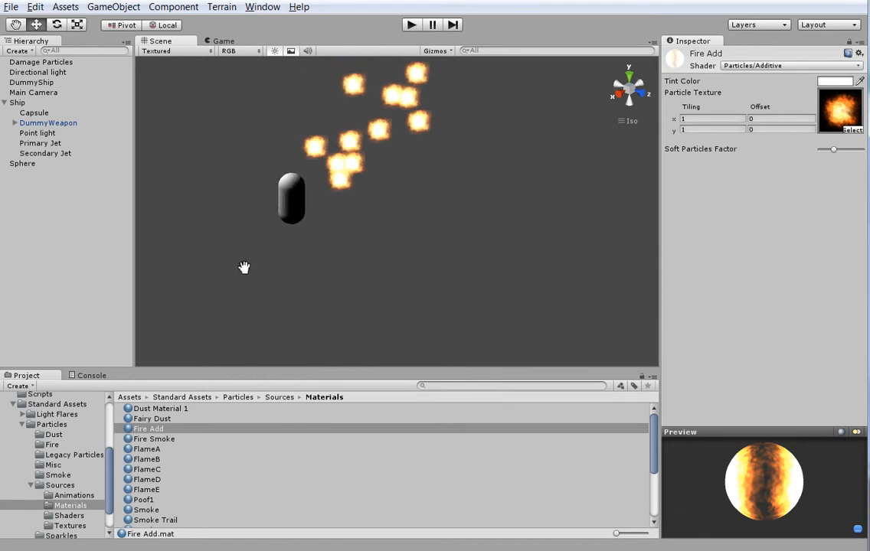
pyautogui.click(40, 62)
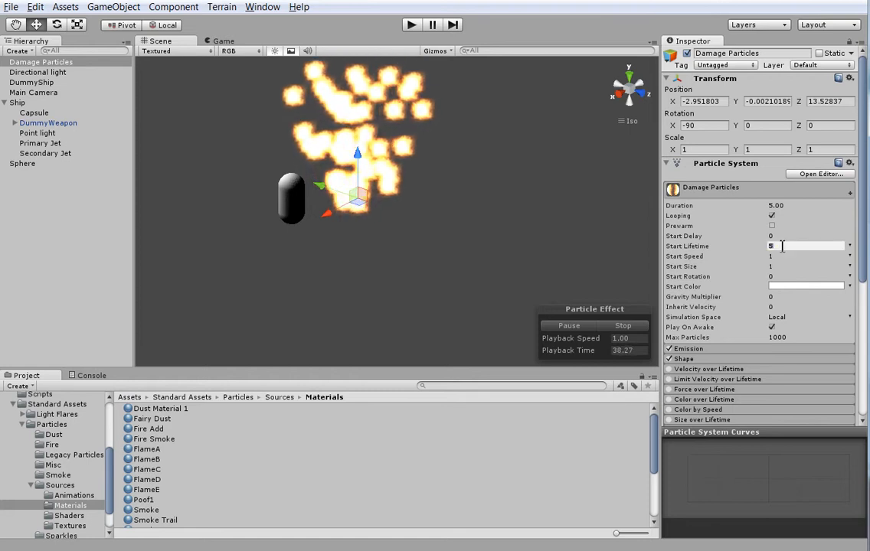
pyautogui.write('0.5')
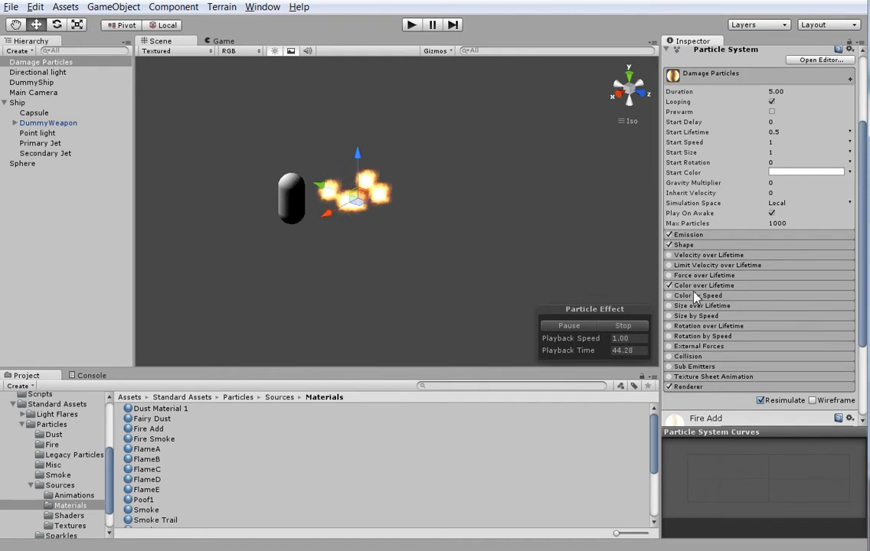
pyautogui.click(806, 172)
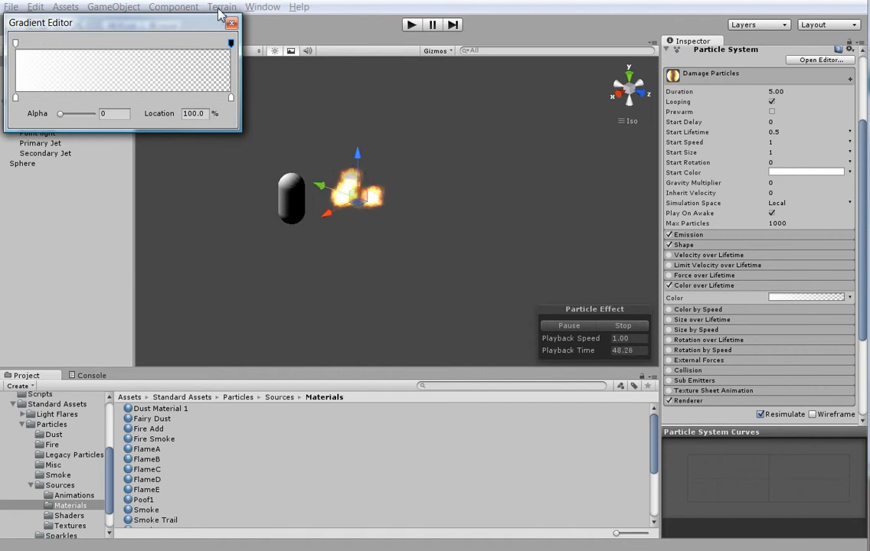
pyautogui.click(232, 22)
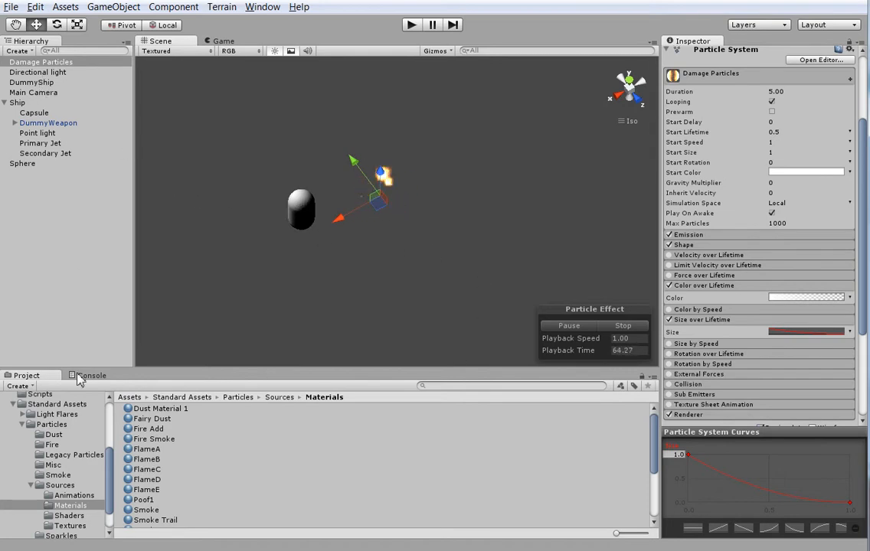
pyautogui.click(40, 62)
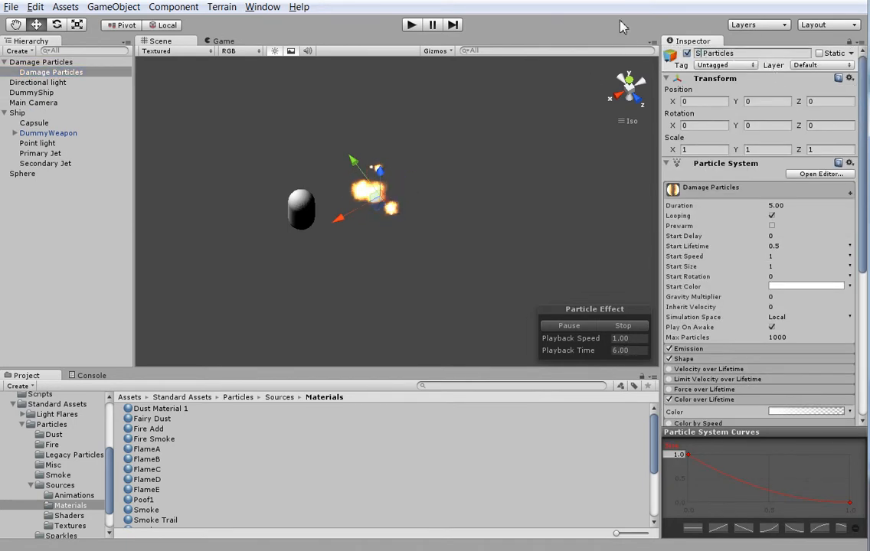
# - Confirm the Smoke Particles name and set its Start Lifetime to 10
pyautogui.click(49, 72)
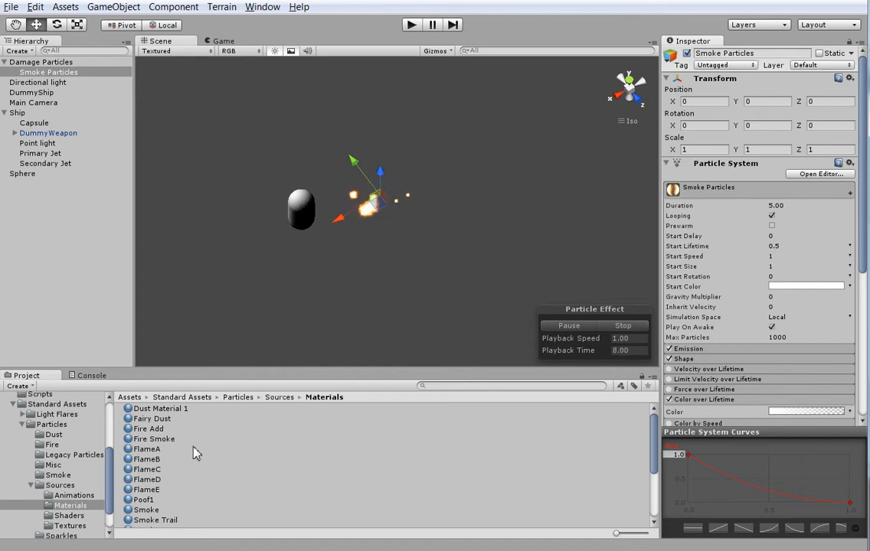
pyautogui.scroll(-3)
pyautogui.write('5')
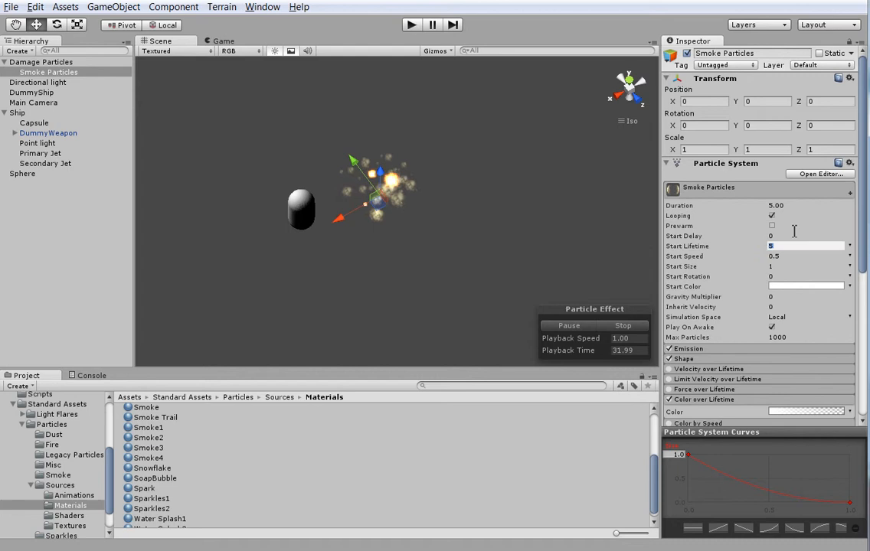
pyautogui.write('10')
pyautogui.click(751, 53)
pyautogui.write('Damage')
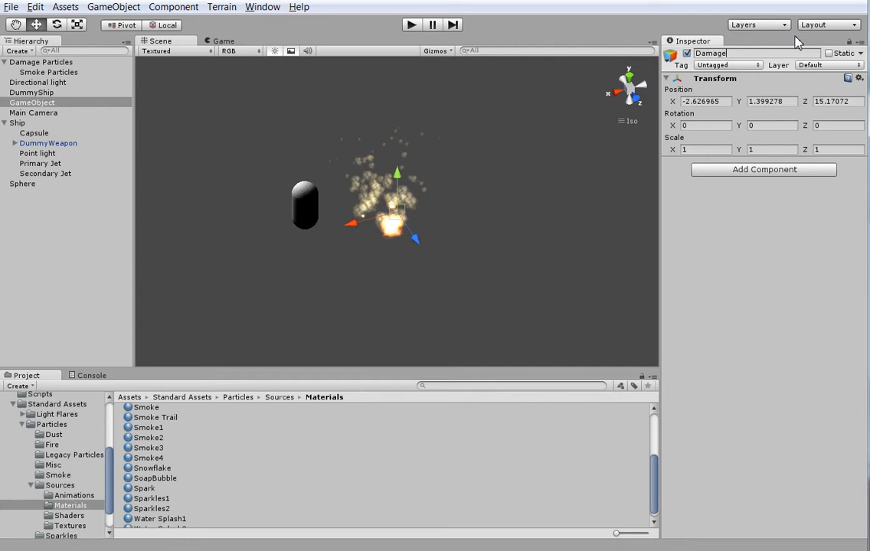
# - Name the empty object Damage Particle Chamber and expand it to reach its child particle systems
pyautogui.write('Particle Chamber')
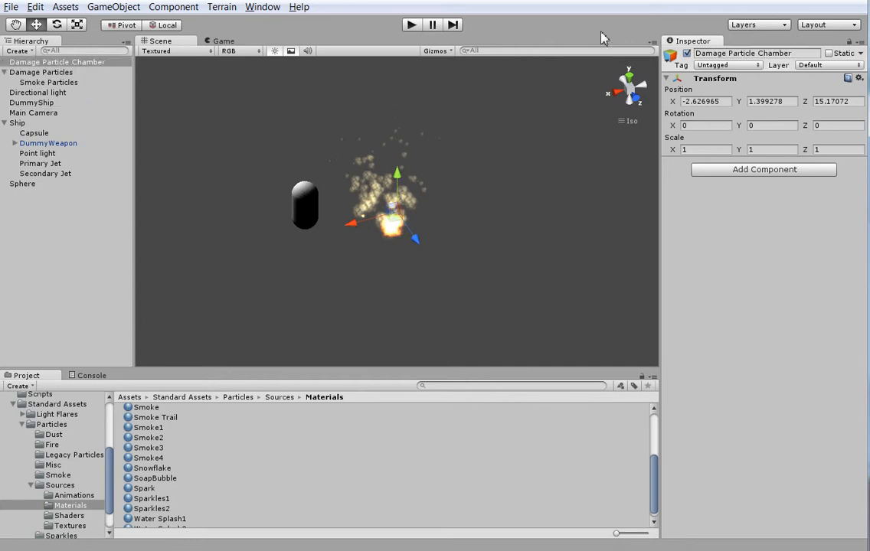
pyautogui.click(57, 62)
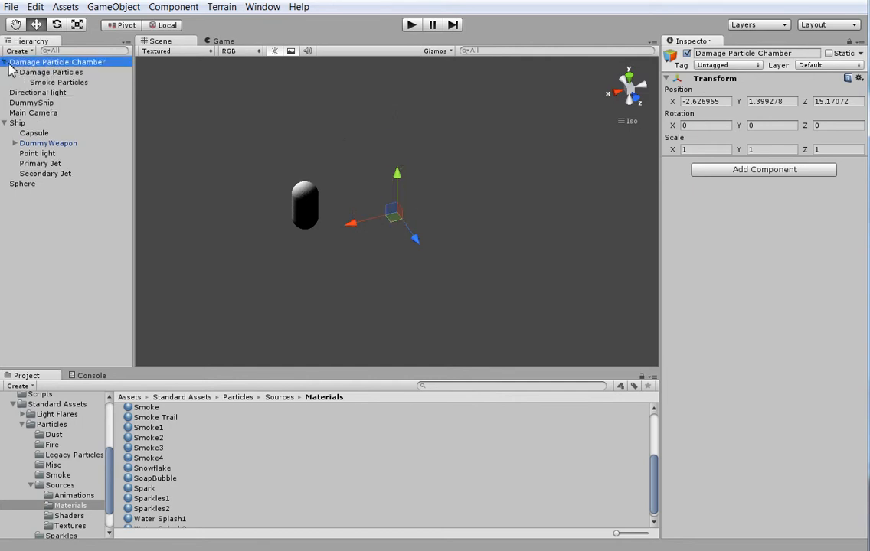
pyautogui.click(59, 82)
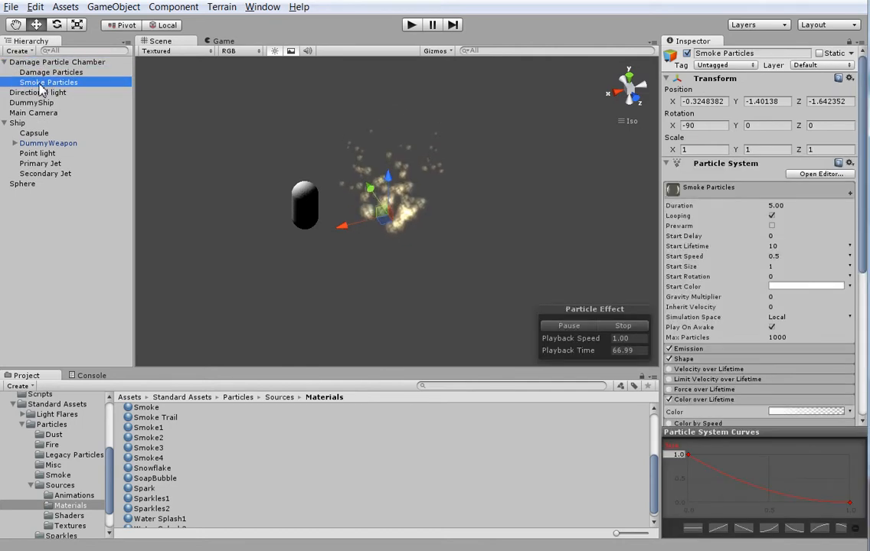
pyautogui.doubleClick(47, 82)
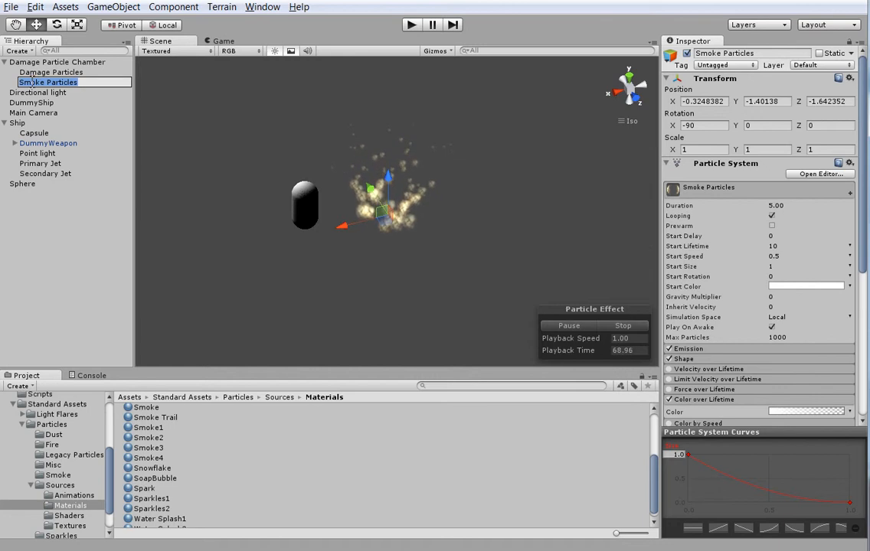
# - Set Smoke Particles Start Size to 3 and switch Damage Particles to world simulation space
pyautogui.click(51, 72)
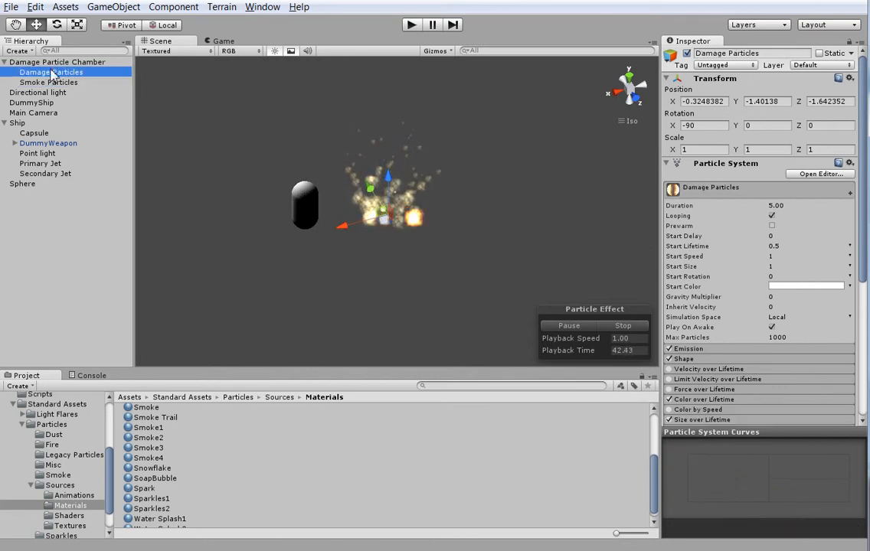
pyautogui.click(48, 82)
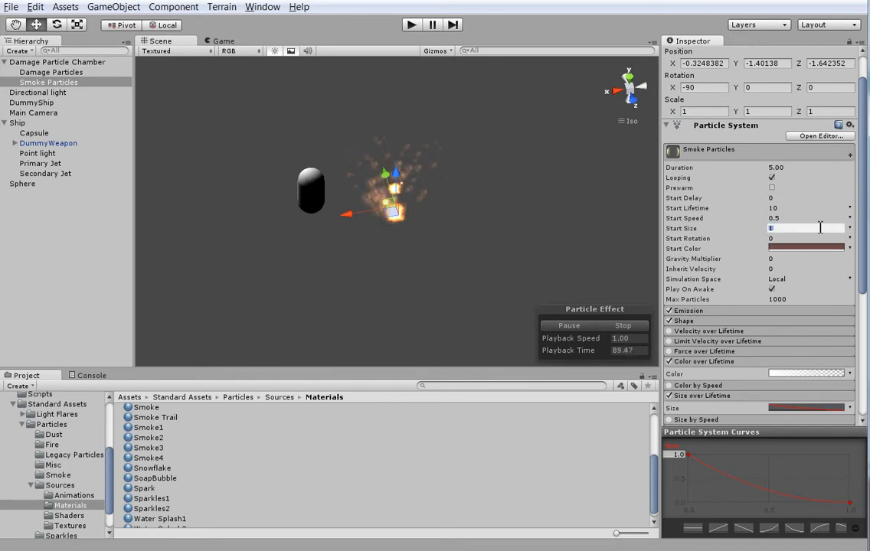
pyautogui.write('3')
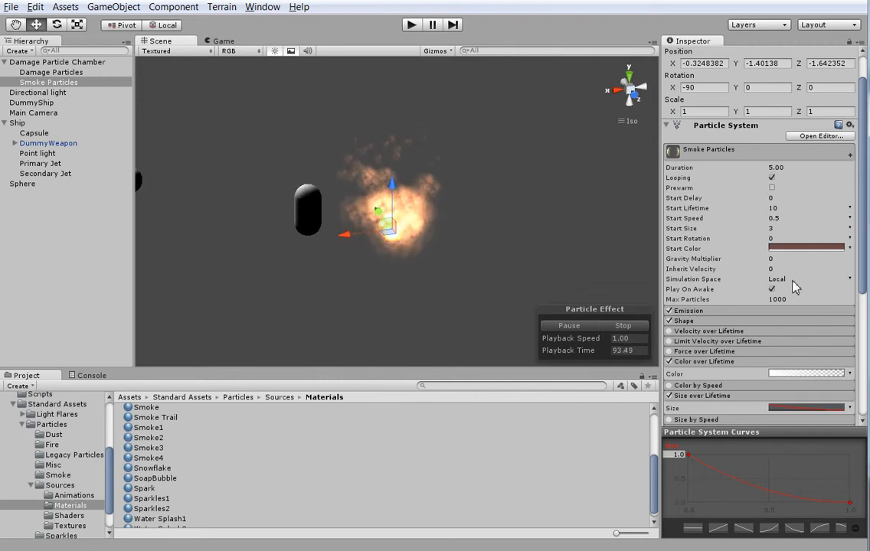
pyautogui.click(52, 72)
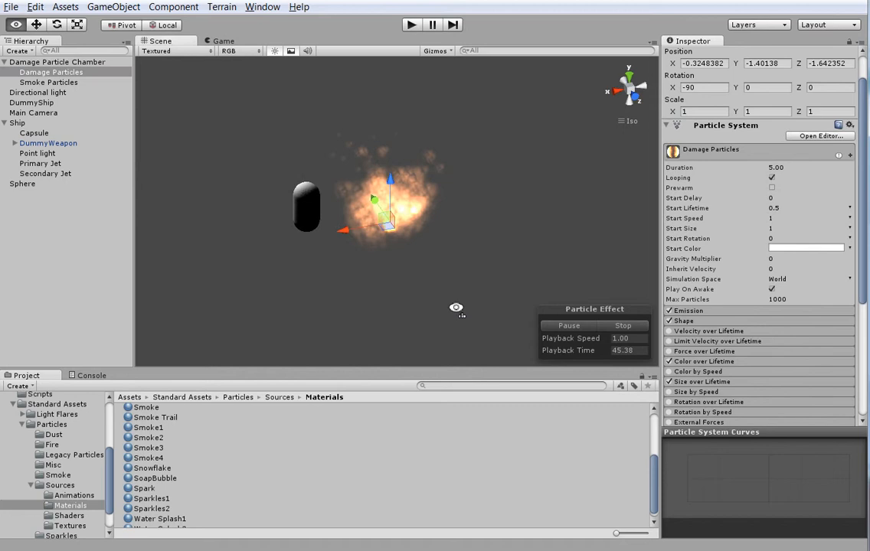
pyautogui.moveTo(392, 310)
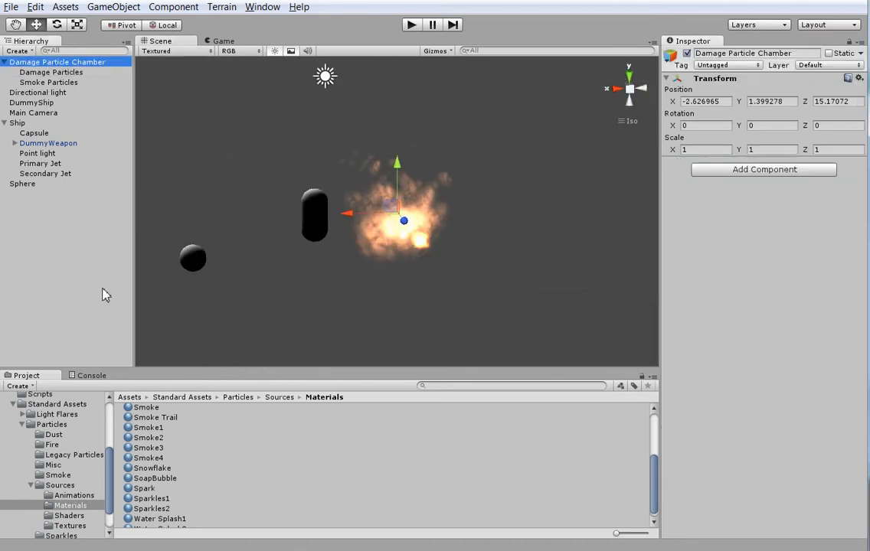
# - Store the chamber in the Prefabs folder and bring up the Ship object's components
pyautogui.click(57, 518)
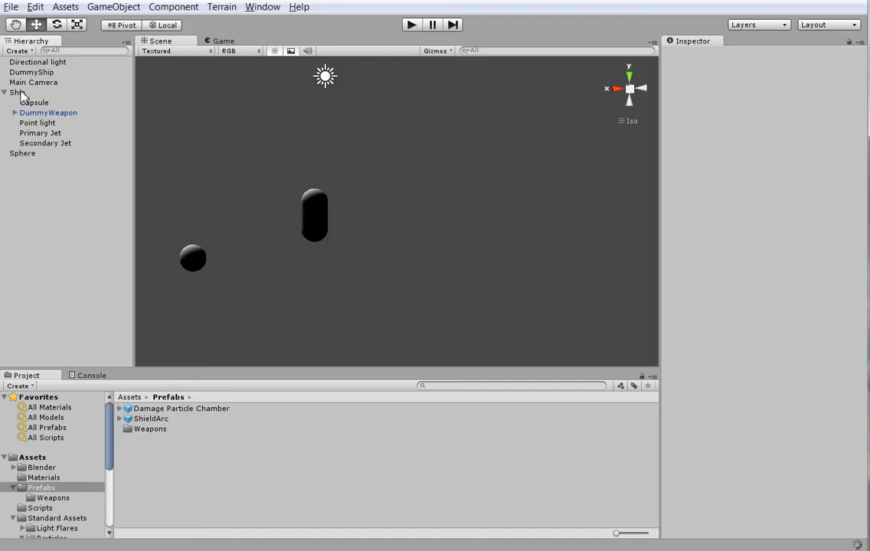
pyautogui.click(17, 92)
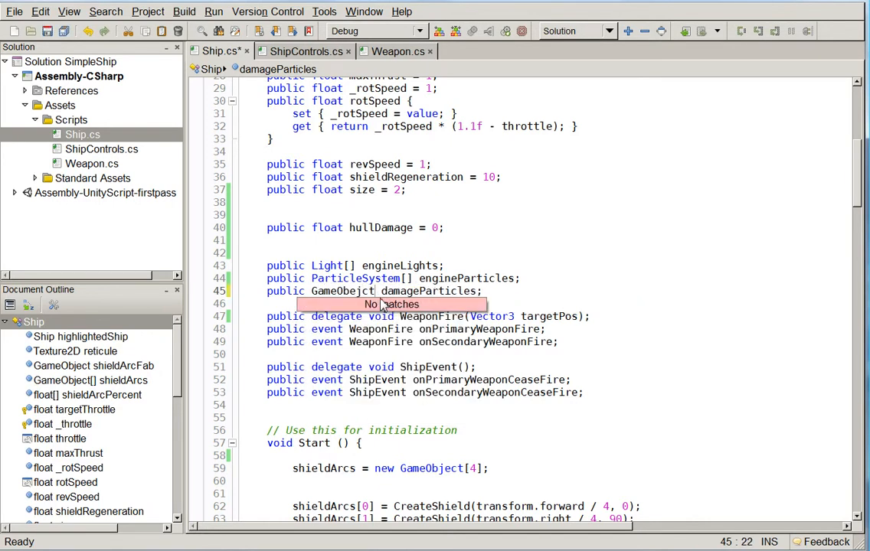
# - Correct the misspelled GameObejct type to GameObject for the damageParticles field
pyautogui.doubleClick(342, 291)
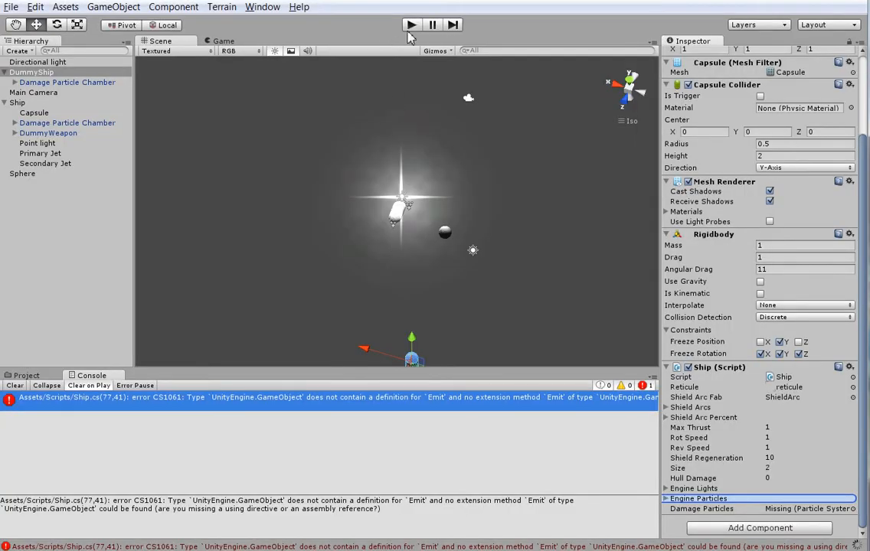
# - Play the game to watch the damage effect beside the ship, then stop it
pyautogui.click(411, 24)
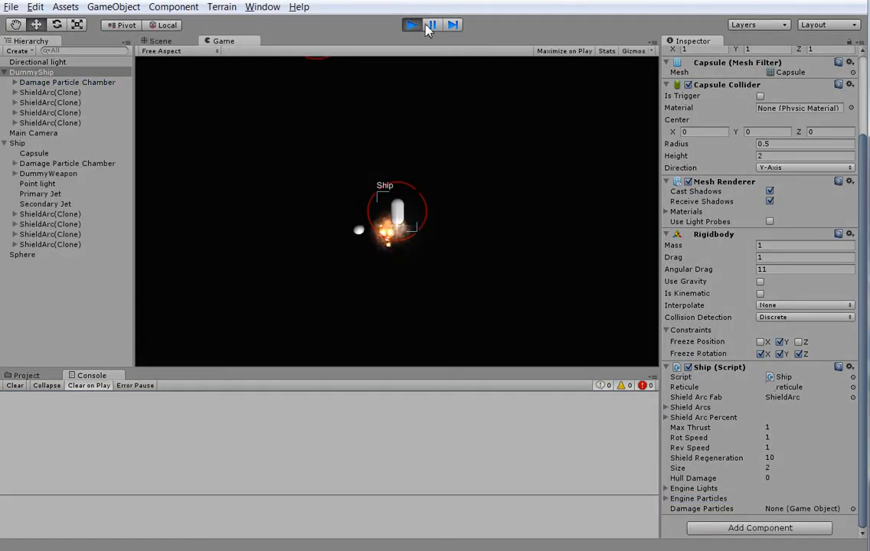
pyautogui.click(431, 25)
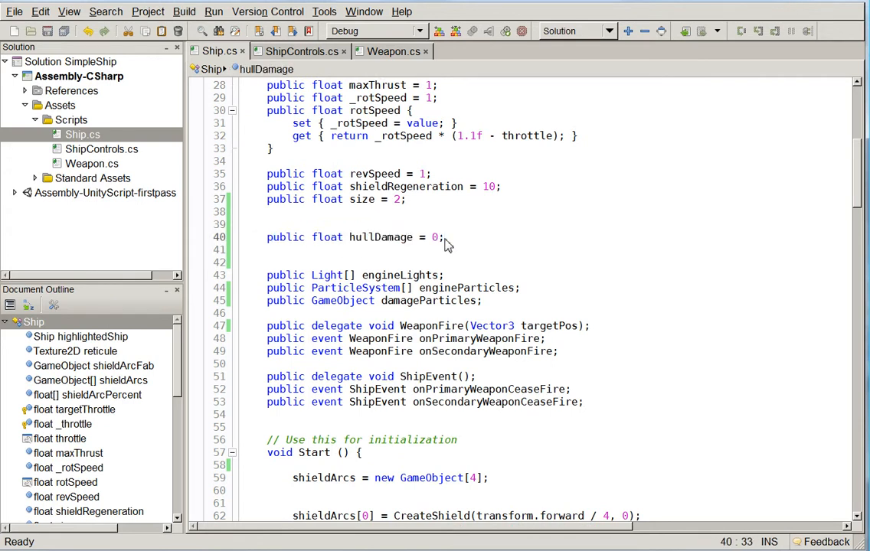
# - Write the hullDamage property with a getter returning _hullDamage and a setter storing the value
pyautogui.scroll(-3)
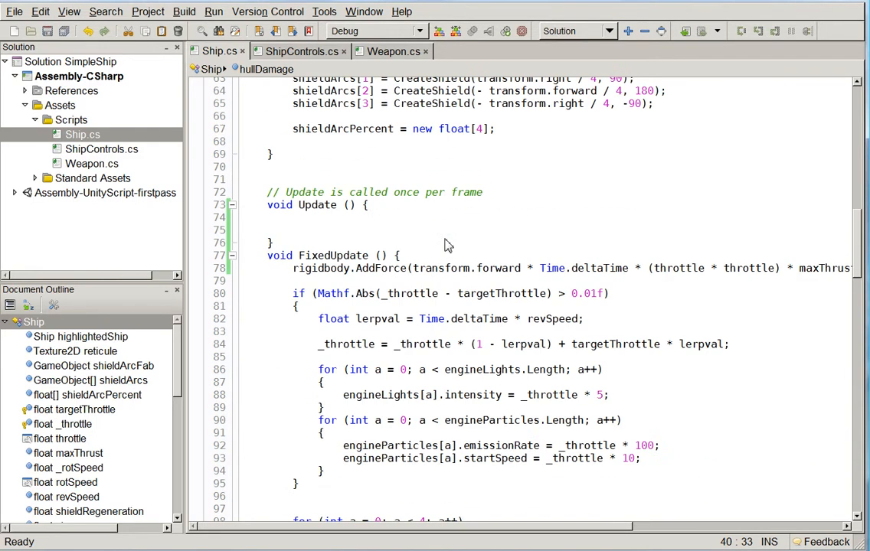
pyautogui.scroll(-3)
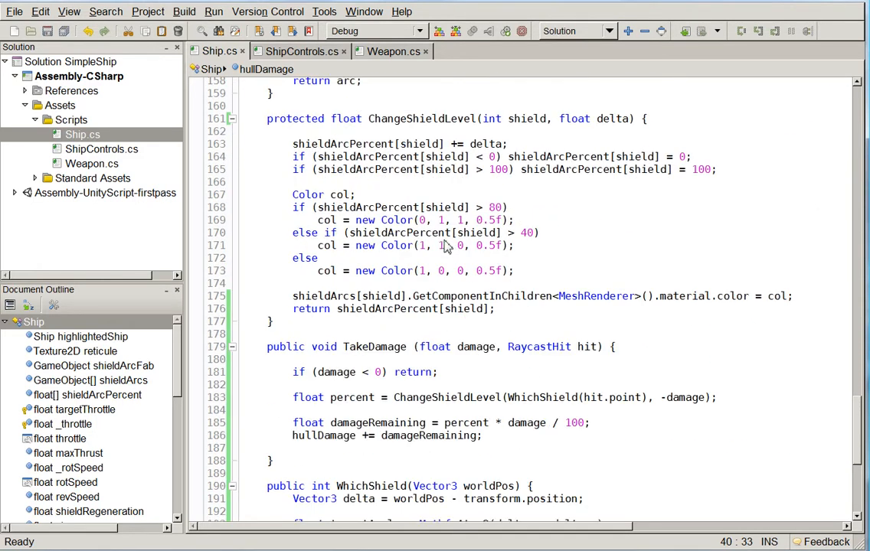
pyautogui.scroll(-3)
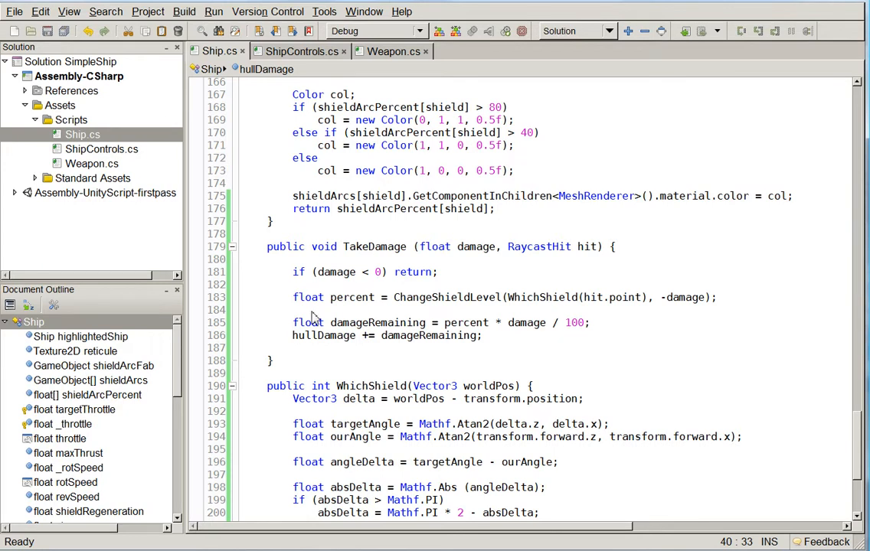
pyautogui.tripleClick(440, 322)
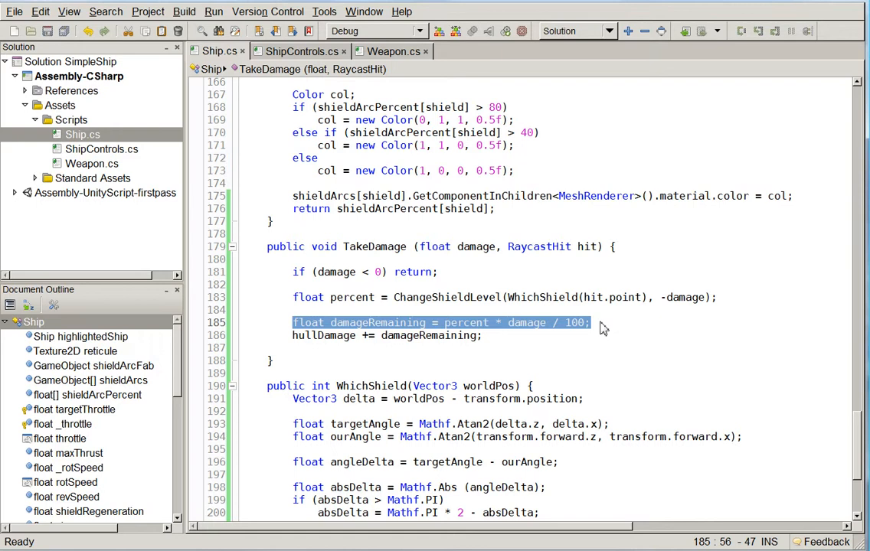
pyautogui.moveTo(456, 369)
pyautogui.write('public float hu')
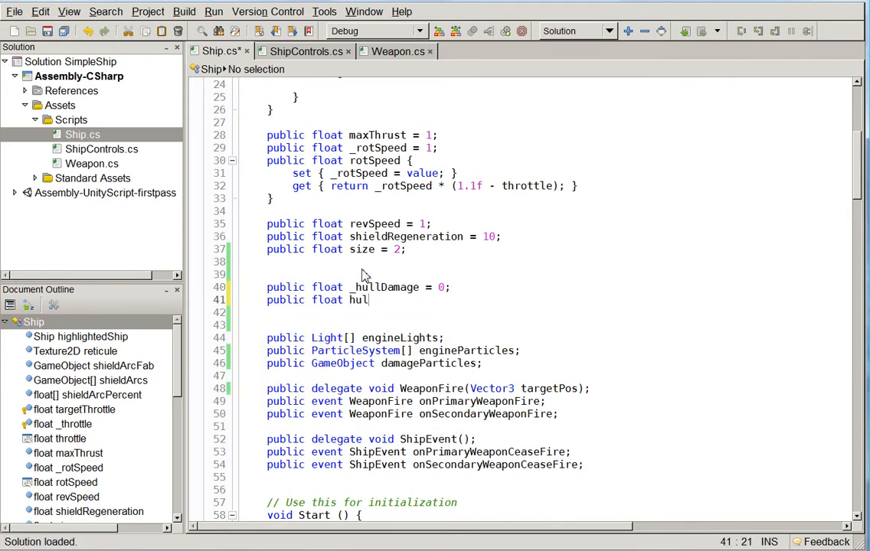
pyautogui.write('lDamage {')
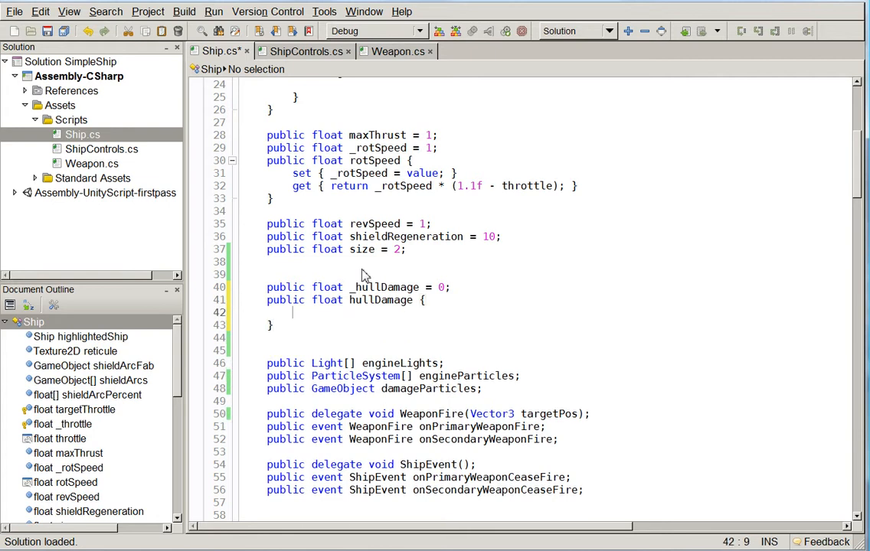
pyautogui.write('get { return')
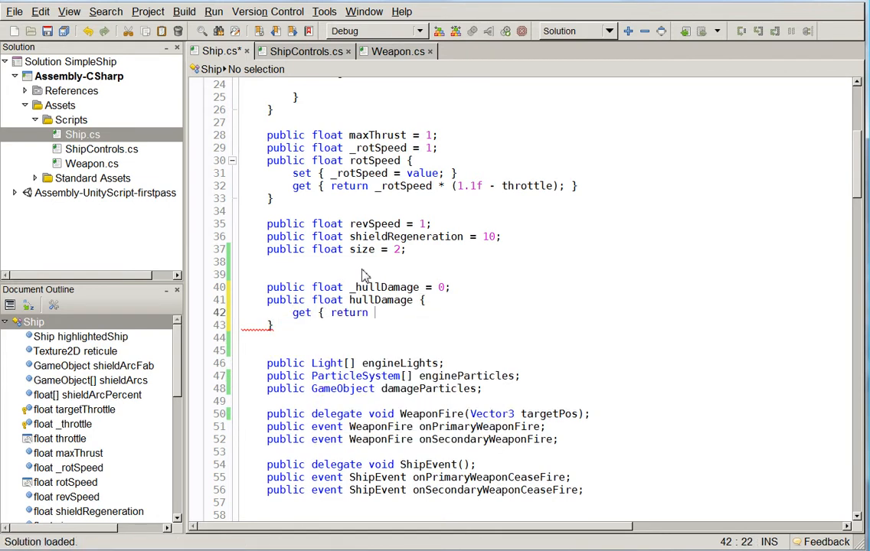
pyautogui.write('_hullDamage;')
pyautogui.write('set')
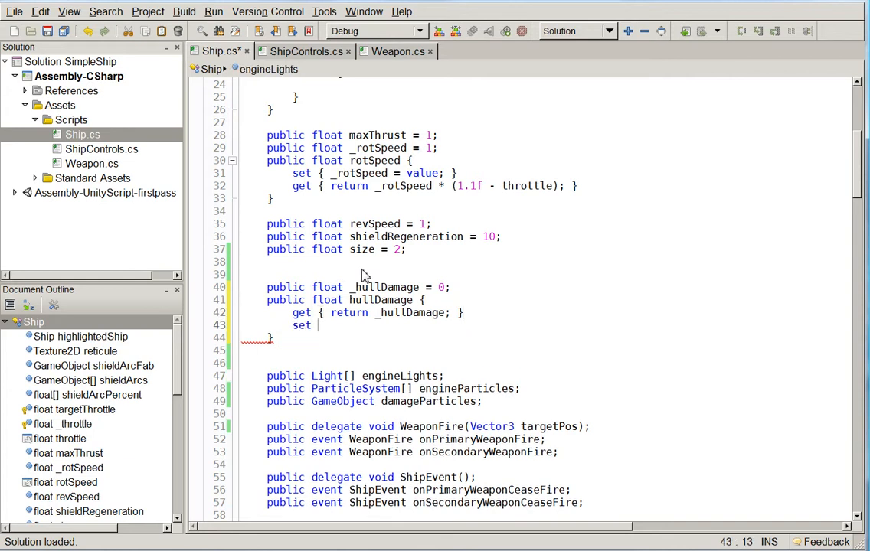
pyautogui.write('_hullDamage = value;')
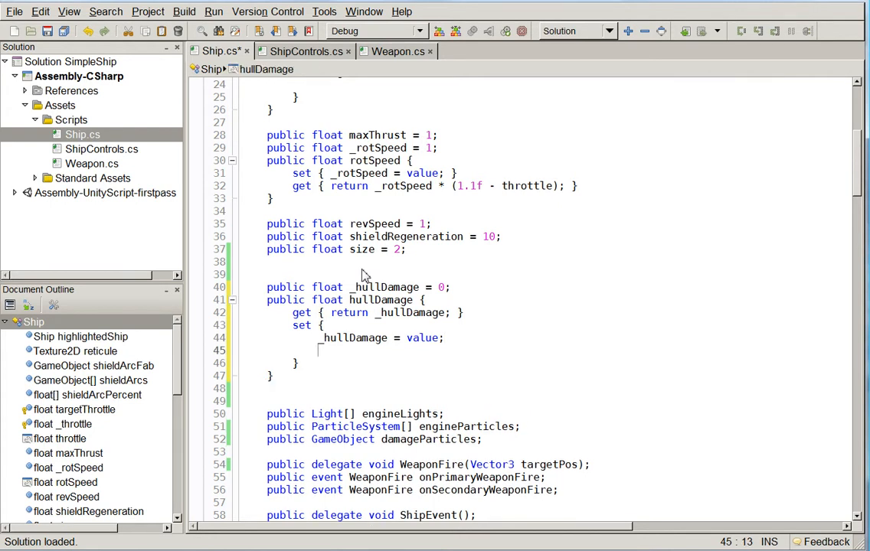
# - Gather psys from damageParticles.GetComponentsInChildren<ParticleSystem>() in the setter
pyautogui.write('ParticleSystem')
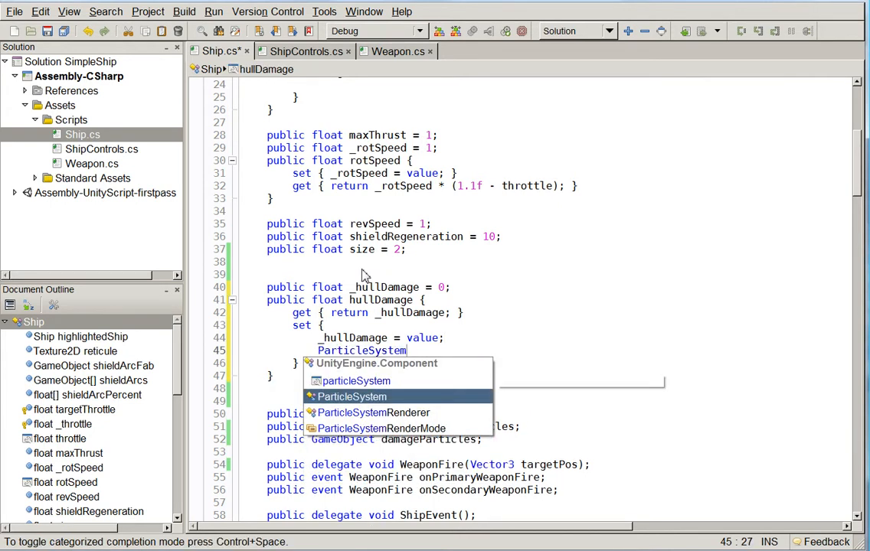
pyautogui.write('[] particles =')
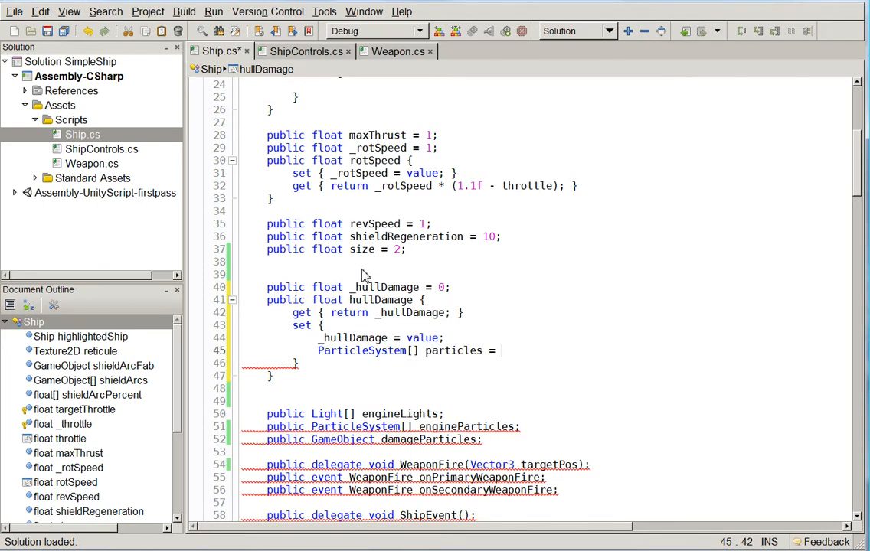
pyautogui.write('psys')
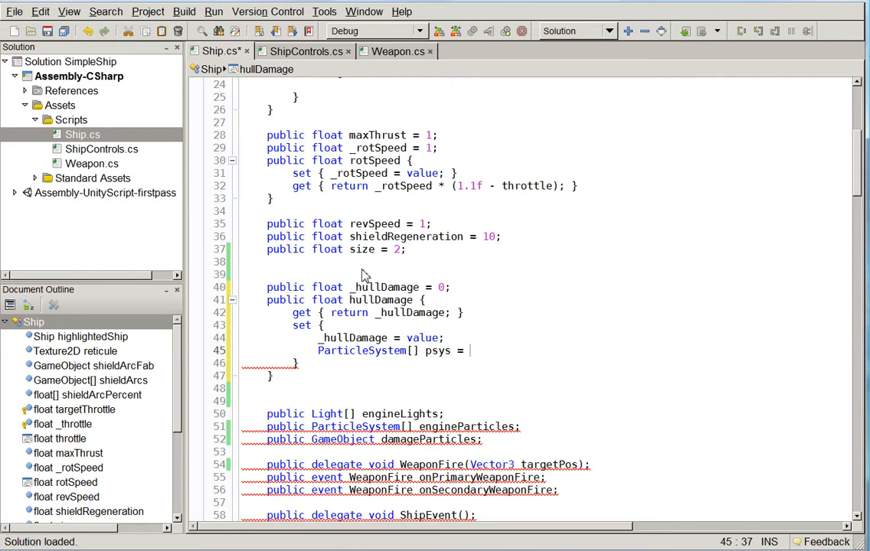
pyautogui.write('damageParticles.GetCom')
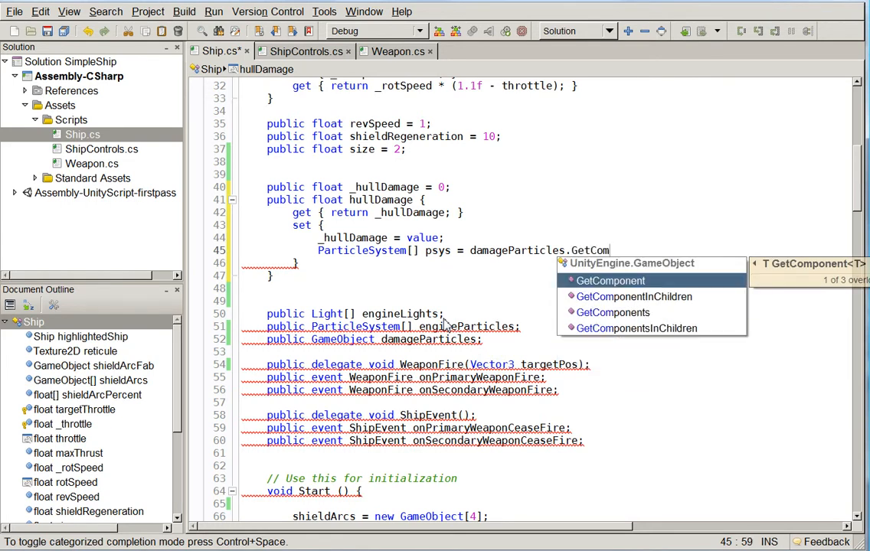
pyautogui.press('Down')
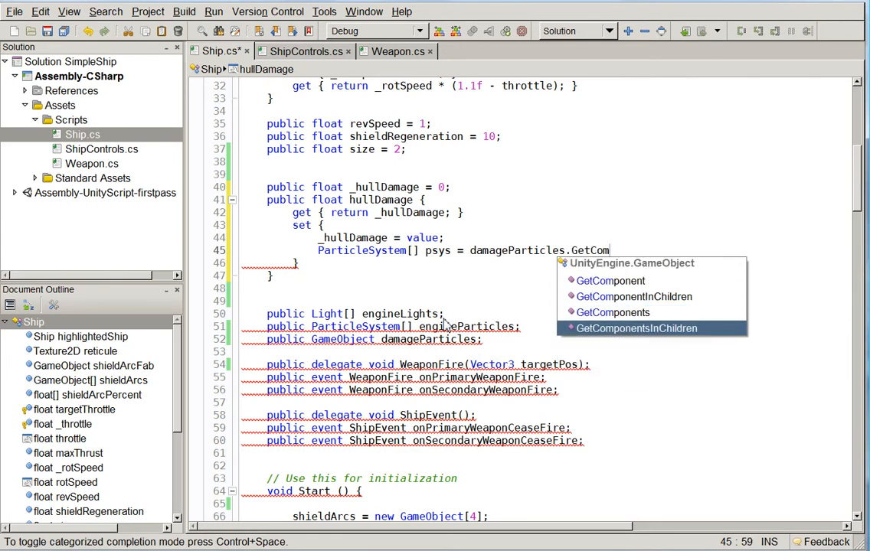
pyautogui.write('ponentsInChildren<ParticleSystem>(')
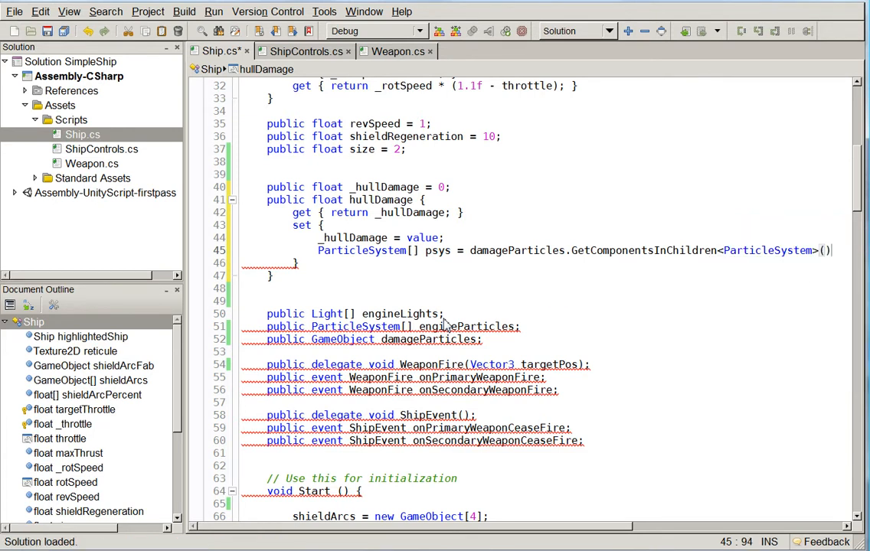
# - Loop over psys setting each emissionRate to _hullDamage / 5
pyautogui.write('for (int a = 0; a < psys.')
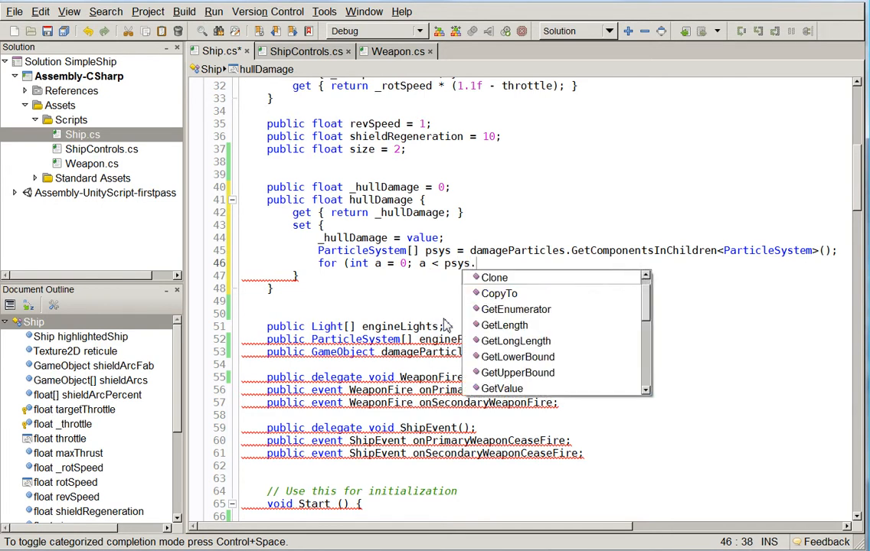
pyautogui.write('Length;')
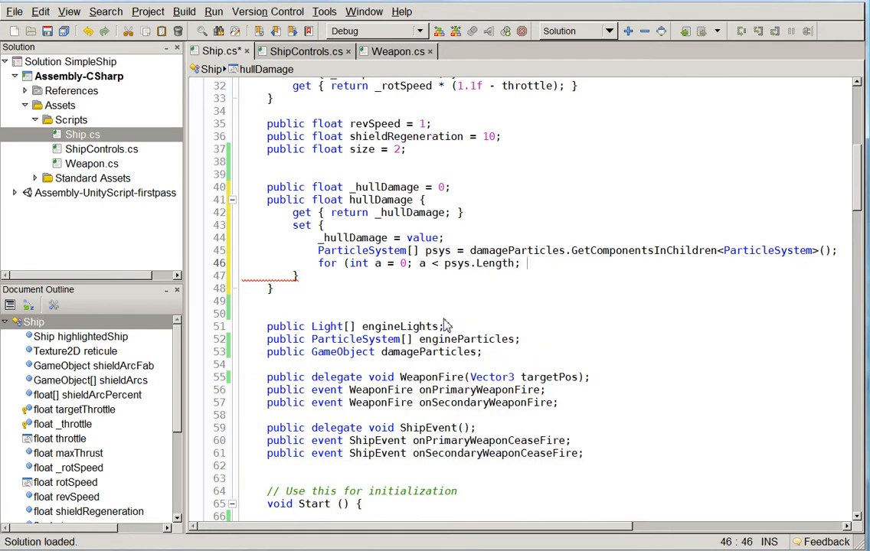
pyautogui.write('psys.')
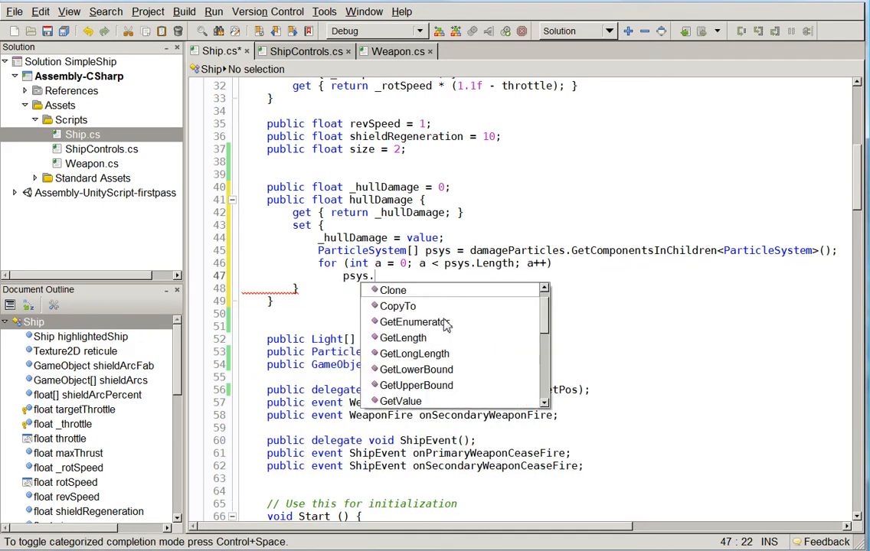
pyautogui.write('[a].emissionRate =')
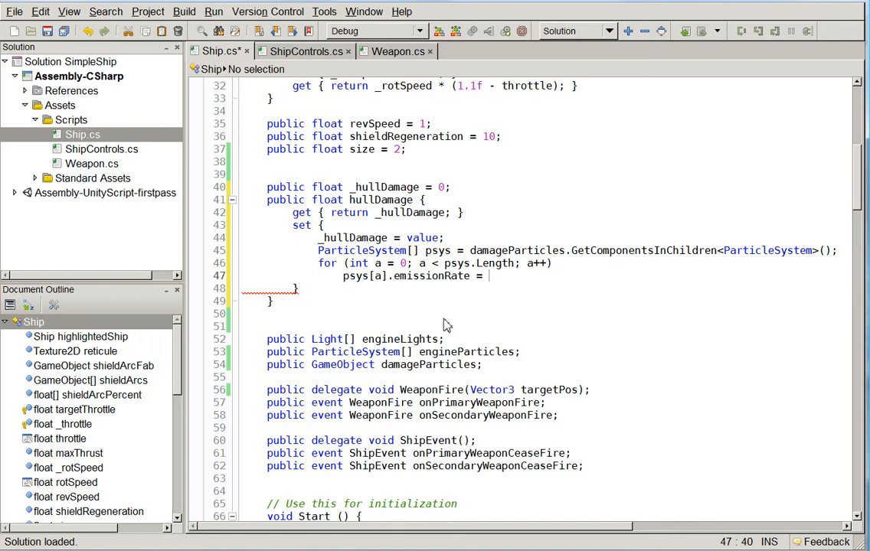
pyautogui.write('_hullDamage /')
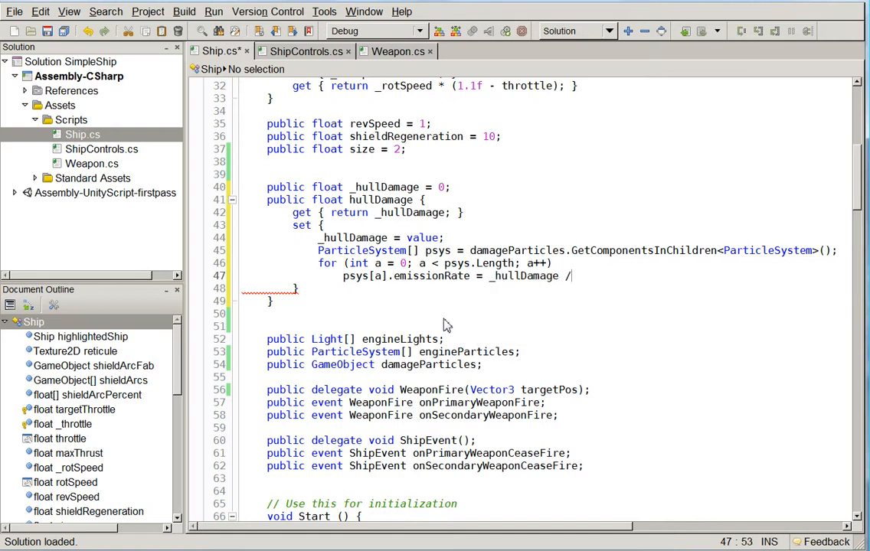
pyautogui.write('5;')
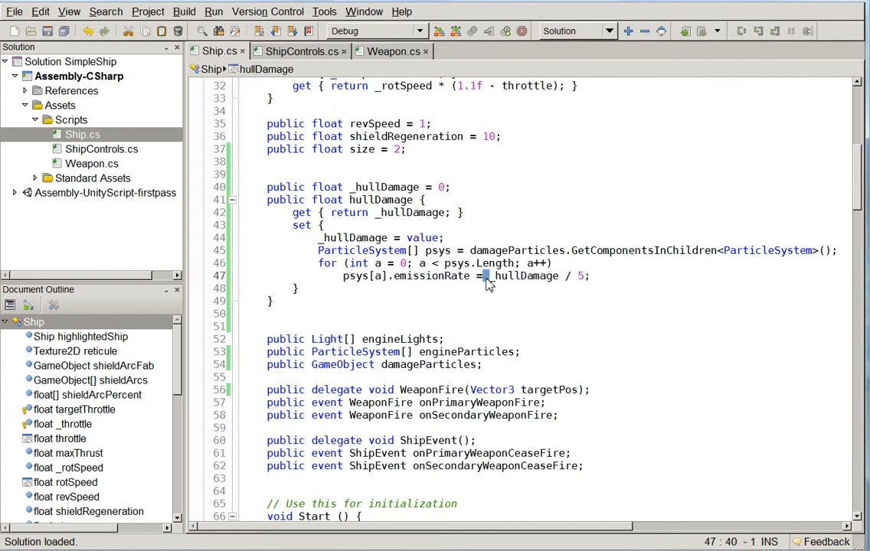
pyautogui.write('Math')
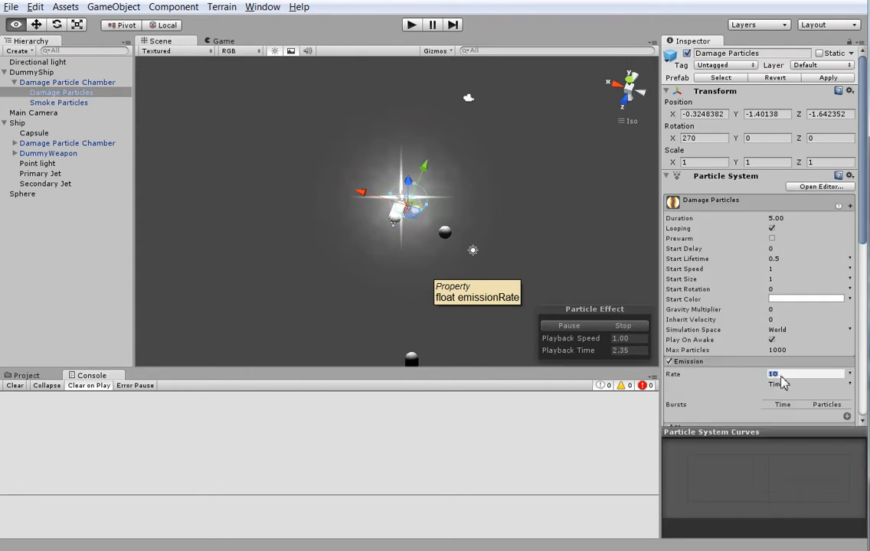
# - Check Smoke Particles' Emission rate is 0 and select the Damage Particle Chamber
pyautogui.click(59, 102)
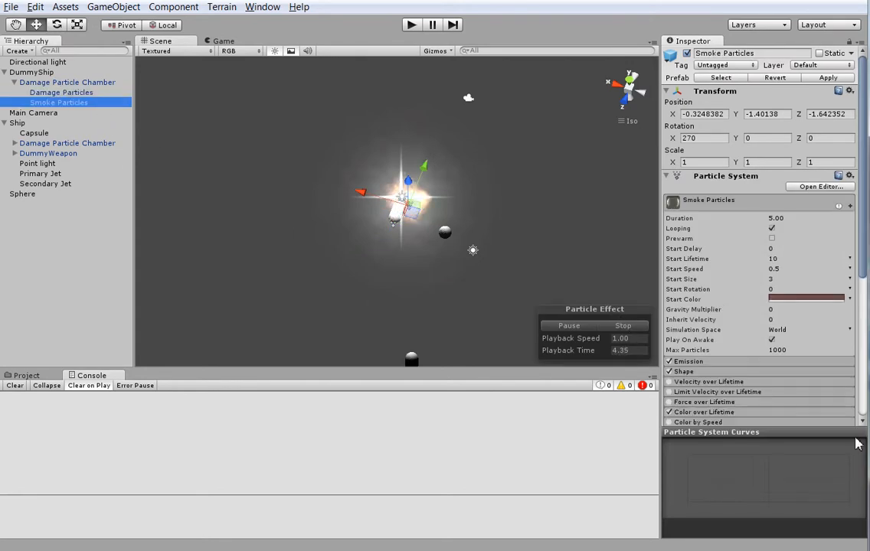
pyautogui.click(687, 360)
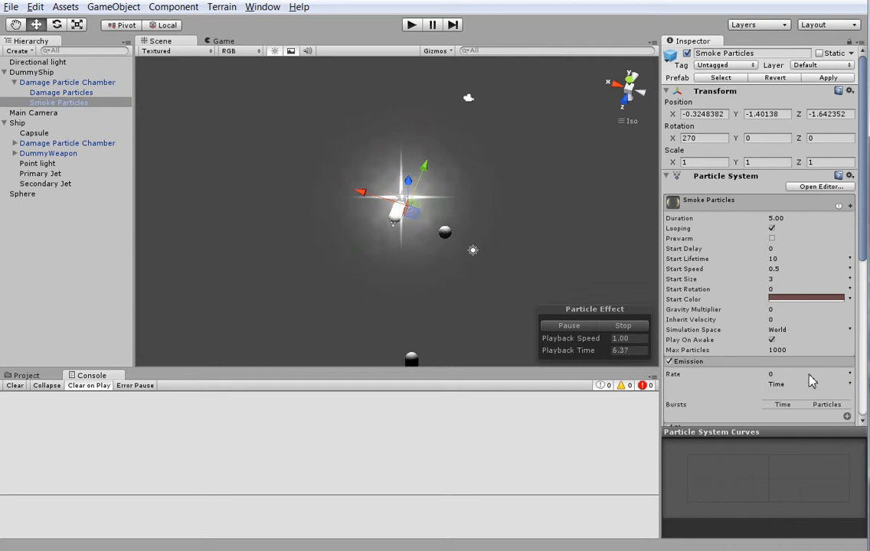
pyautogui.click(67, 82)
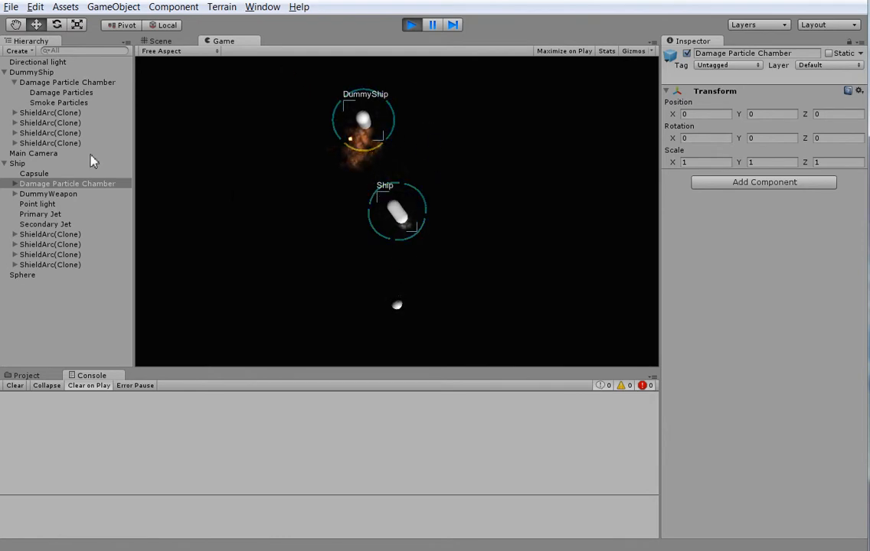
# - Inspect DummyShip and its Damage Particle Chamber while the game is playing
pyautogui.click(31, 71)
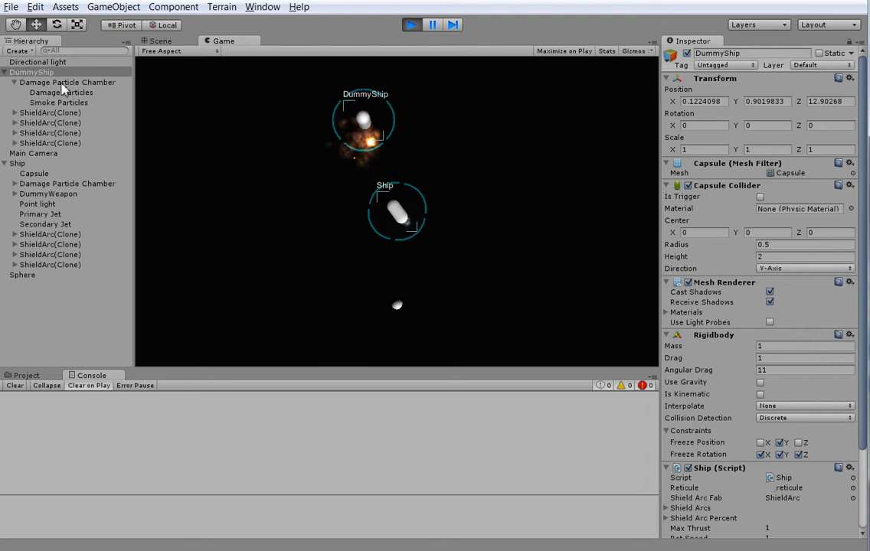
pyautogui.click(67, 82)
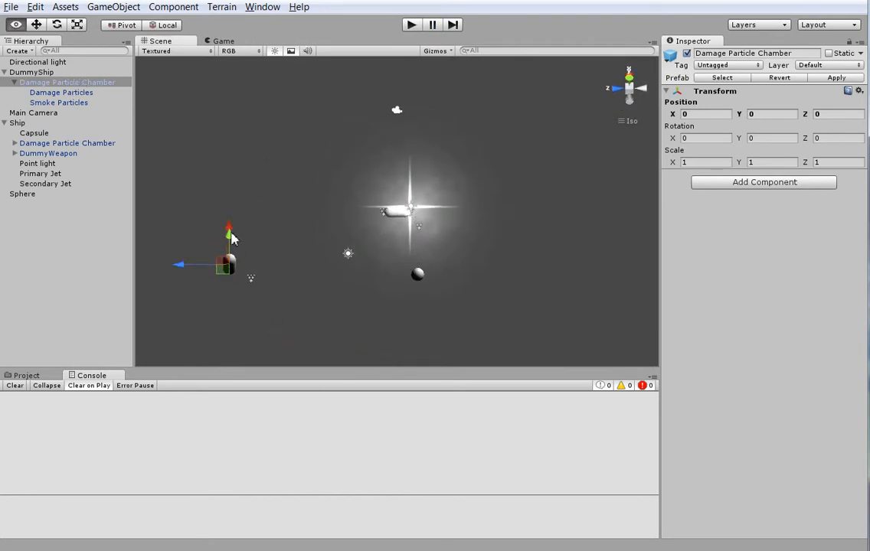
# - Zero the Transform position of Damage Particles and Smoke Particles inside the Damage Particle Chamber, then return to Ship.cs
pyautogui.click(62, 91)
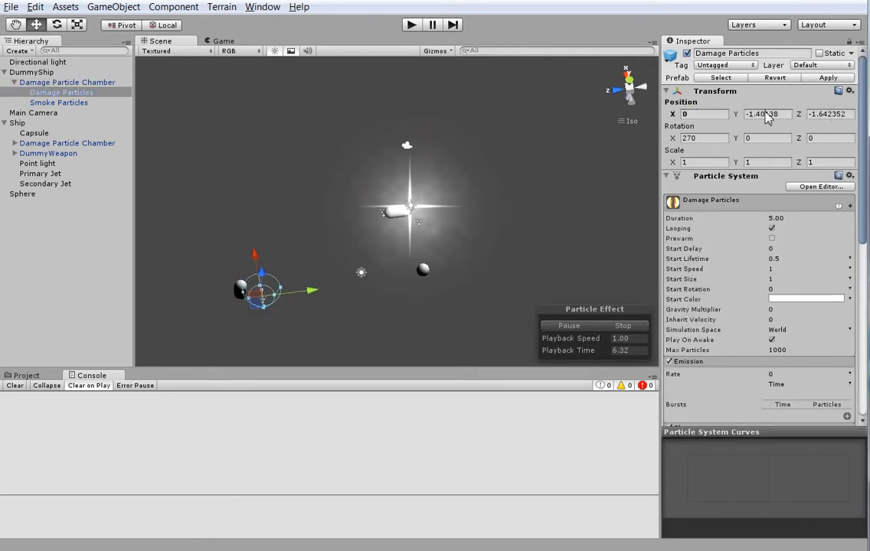
pyautogui.click(59, 102)
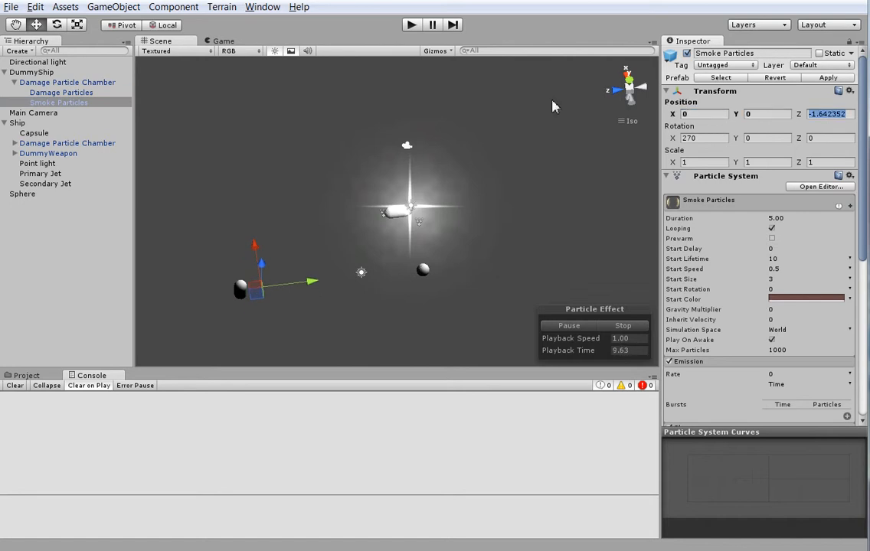
pyautogui.click(68, 82)
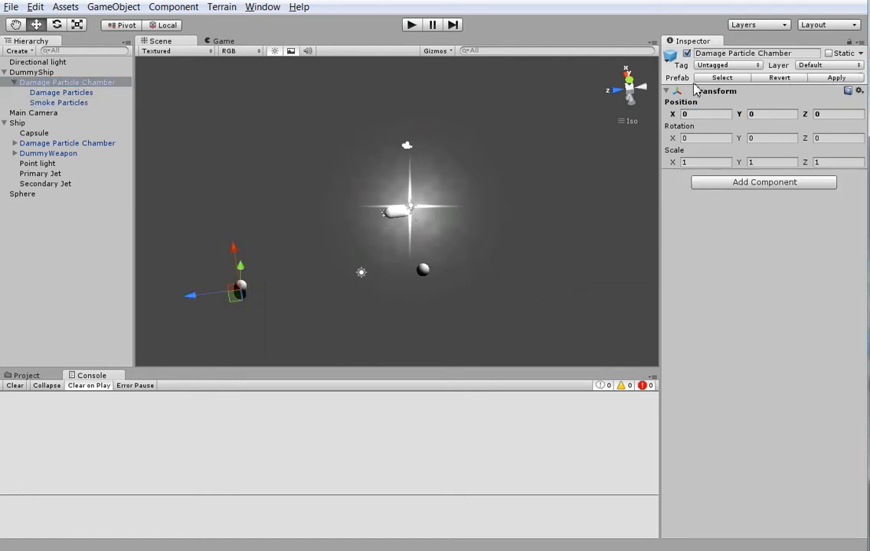
pyautogui.click(411, 25)
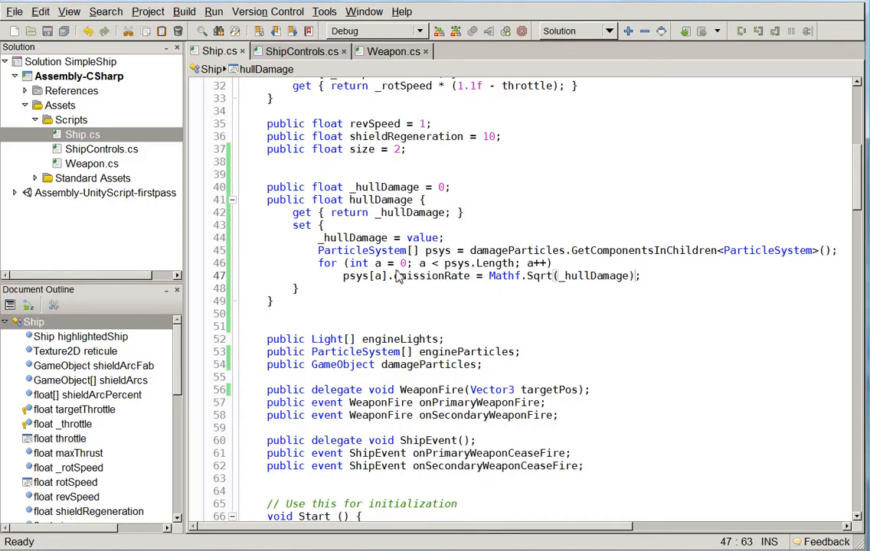
# - Scroll Ship.cs down to TakeDamage and place the cursor in its parameter list
pyautogui.scroll(-3)
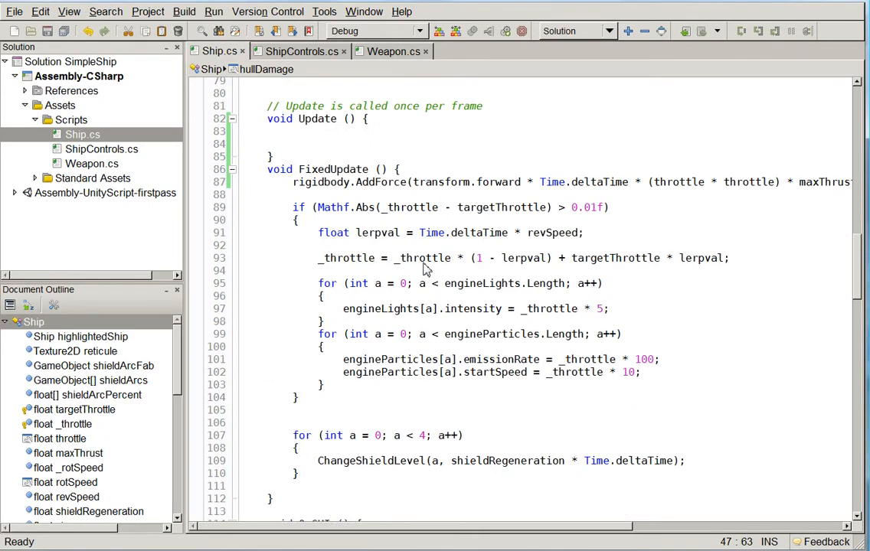
pyautogui.scroll(-3)
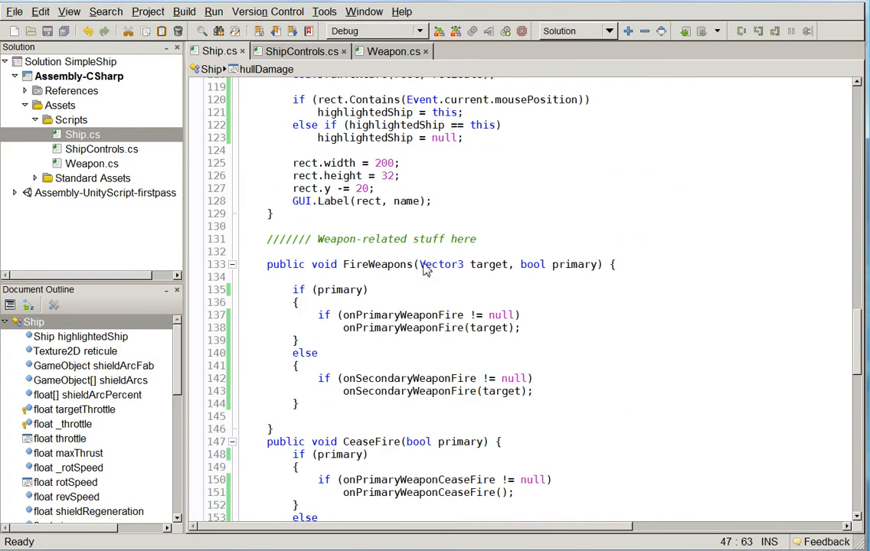
pyautogui.scroll(-3)
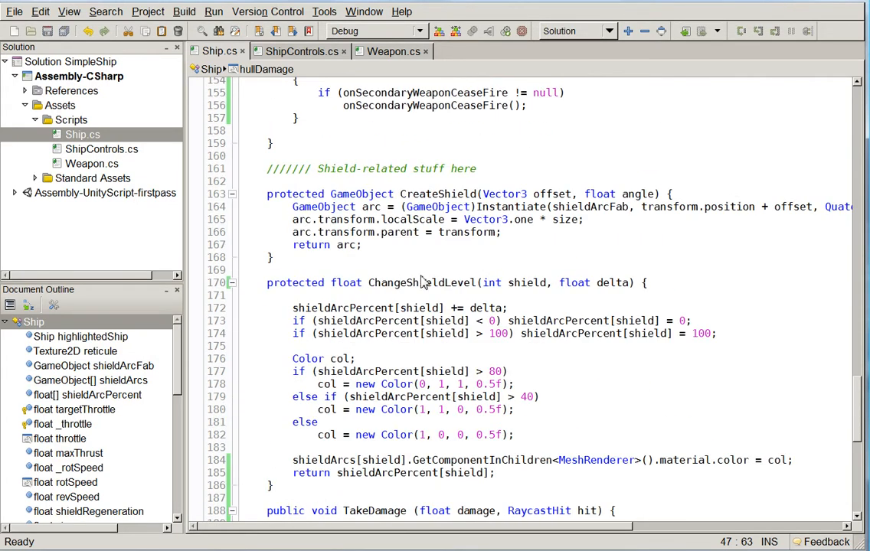
pyautogui.scroll(-3)
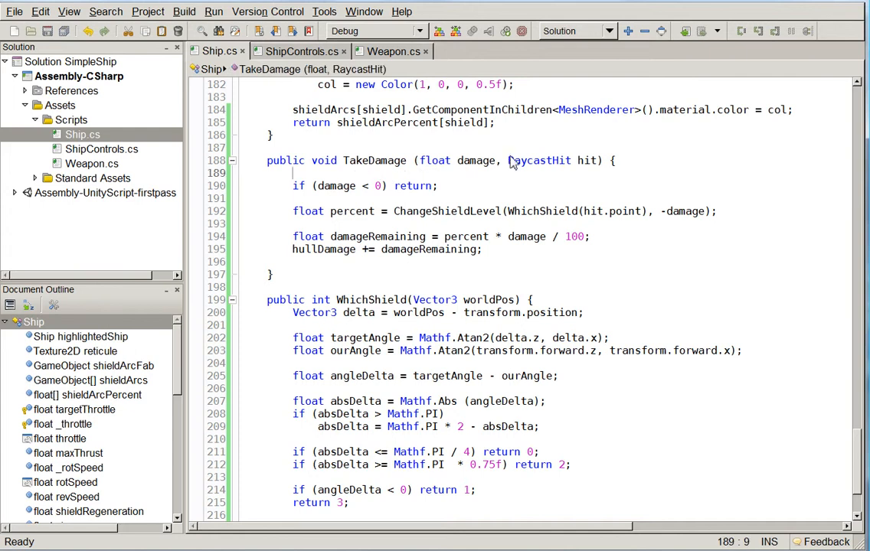
pyautogui.doubleClick(540, 161)
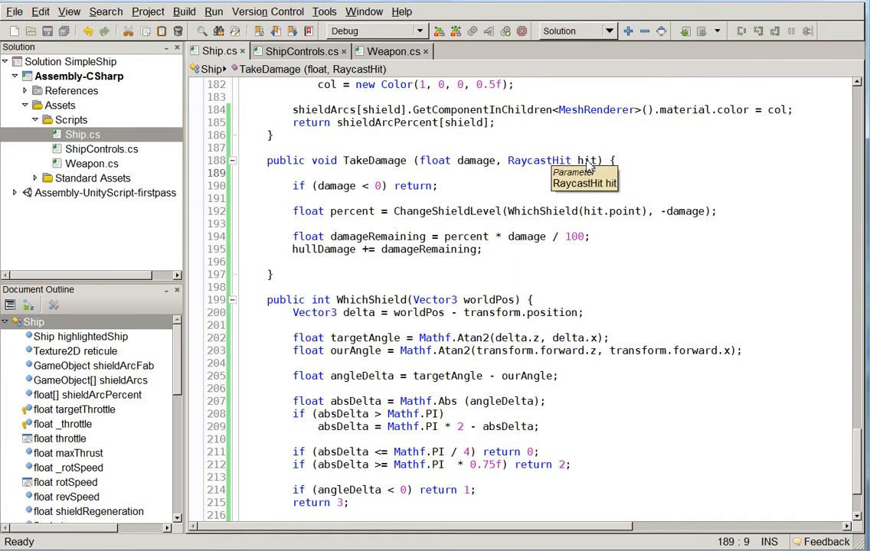
pyautogui.click(292, 173)
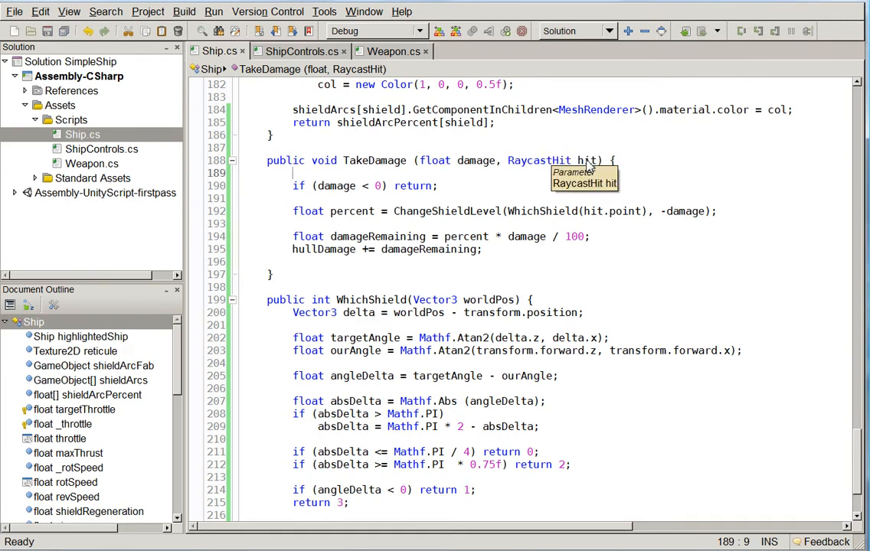